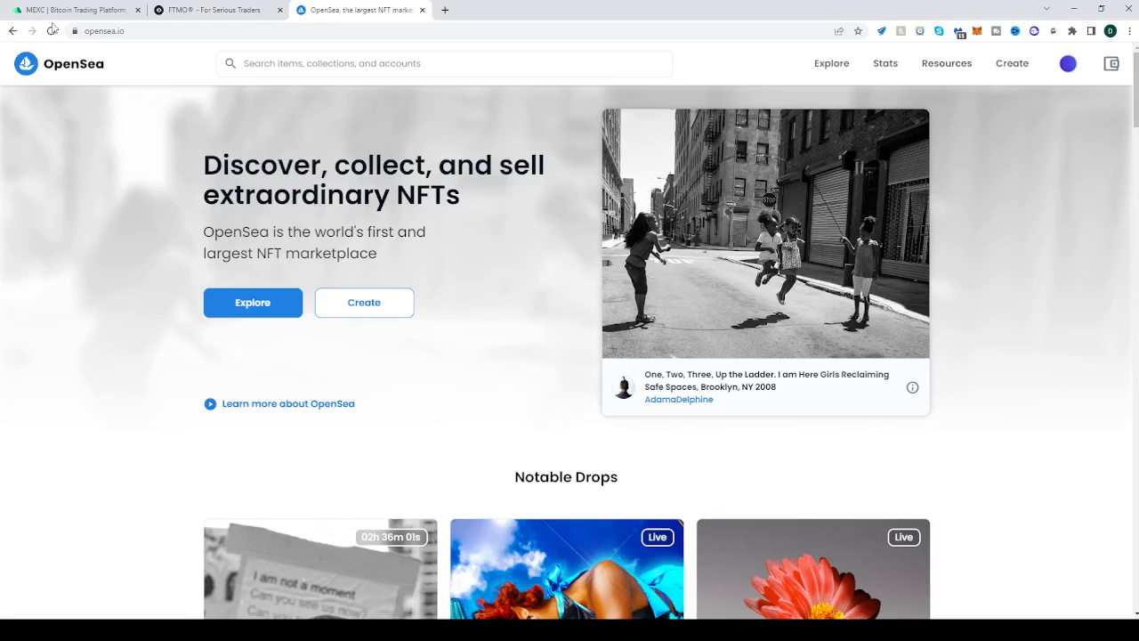
Glance at the crypto exchange tab, then reveal OpenSea's Explore categories like Art, Collectibles and Music.
{"action": "left_click", "coordinate": [75, 9]}
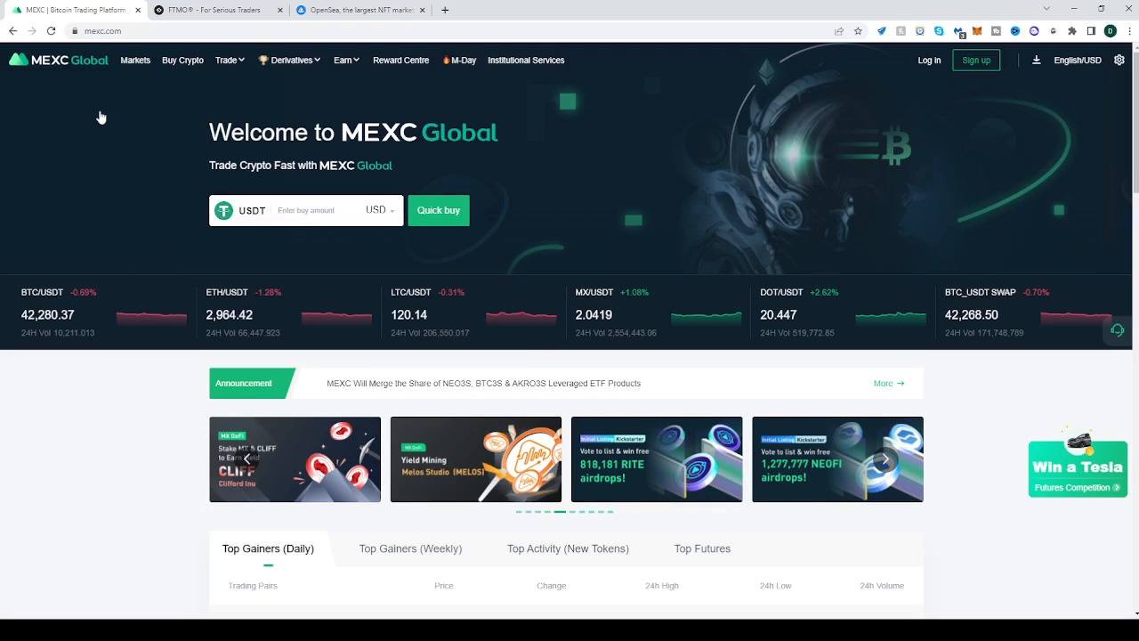
{"action": "left_click", "coordinate": [204, 15]}
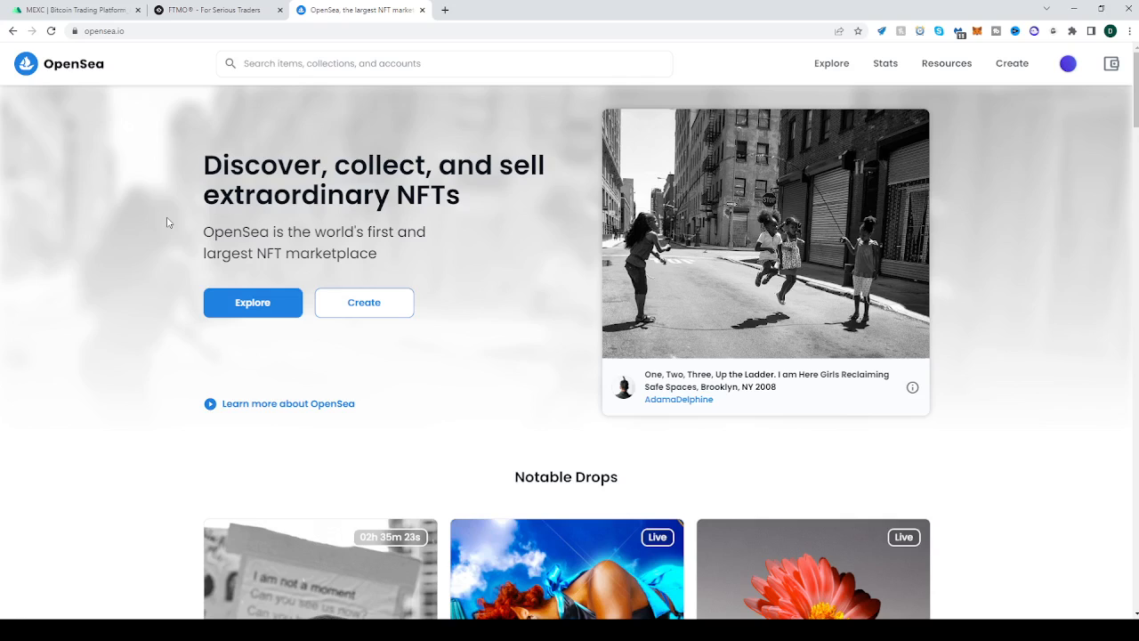
{"action": "left_click", "coordinate": [831, 64]}
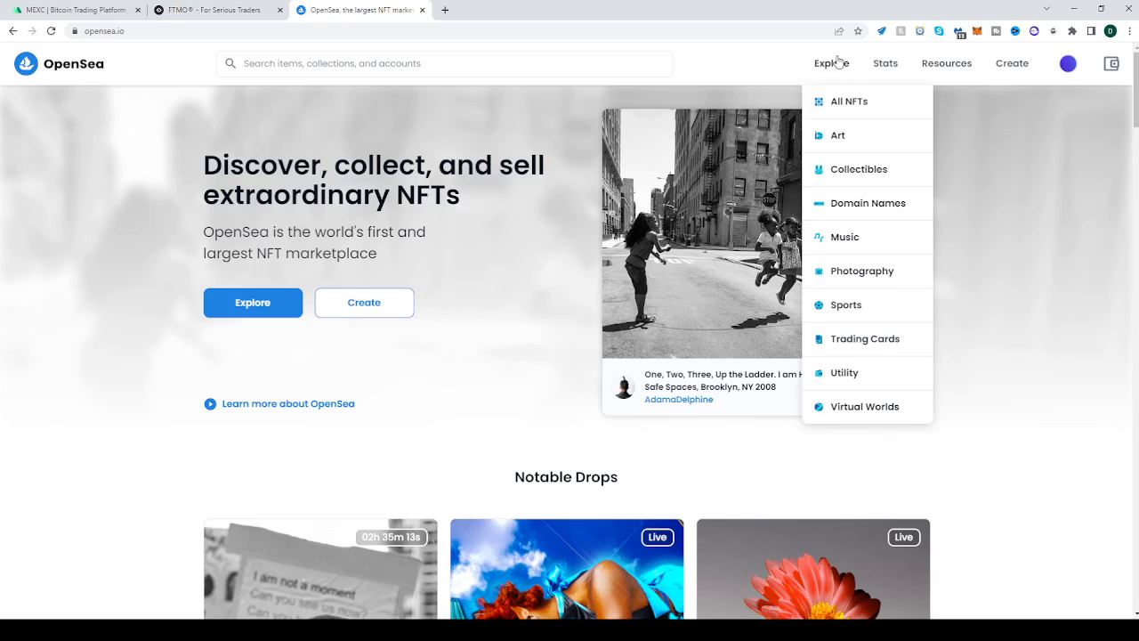
{"action": "mouse_move", "coordinate": [842, 393]}
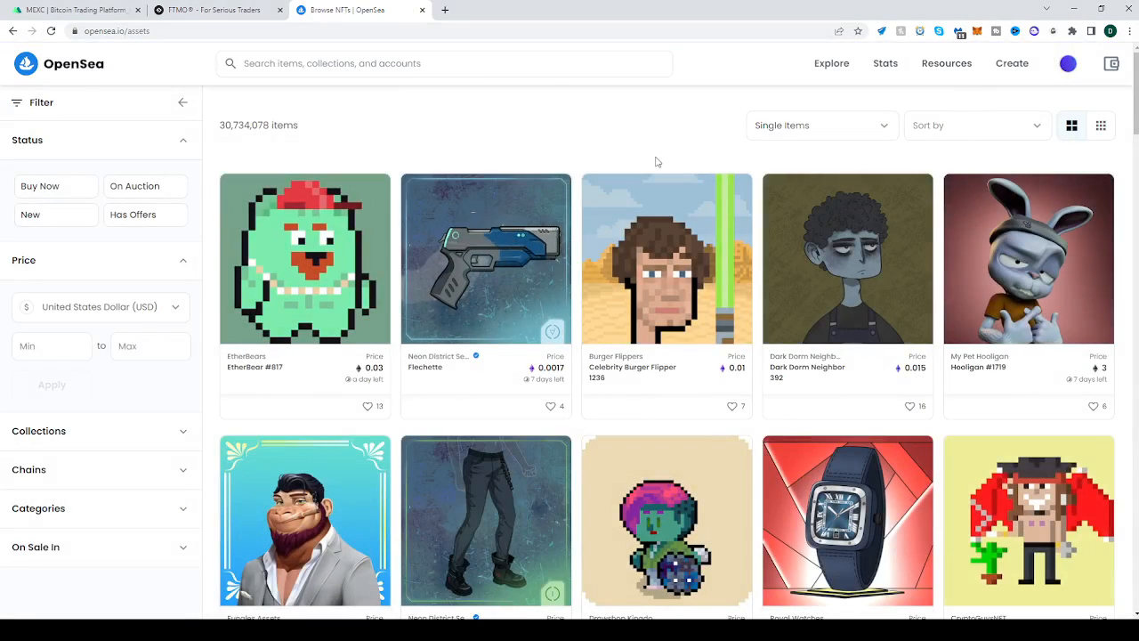
{"action": "mouse_move", "coordinate": [681, 160]}
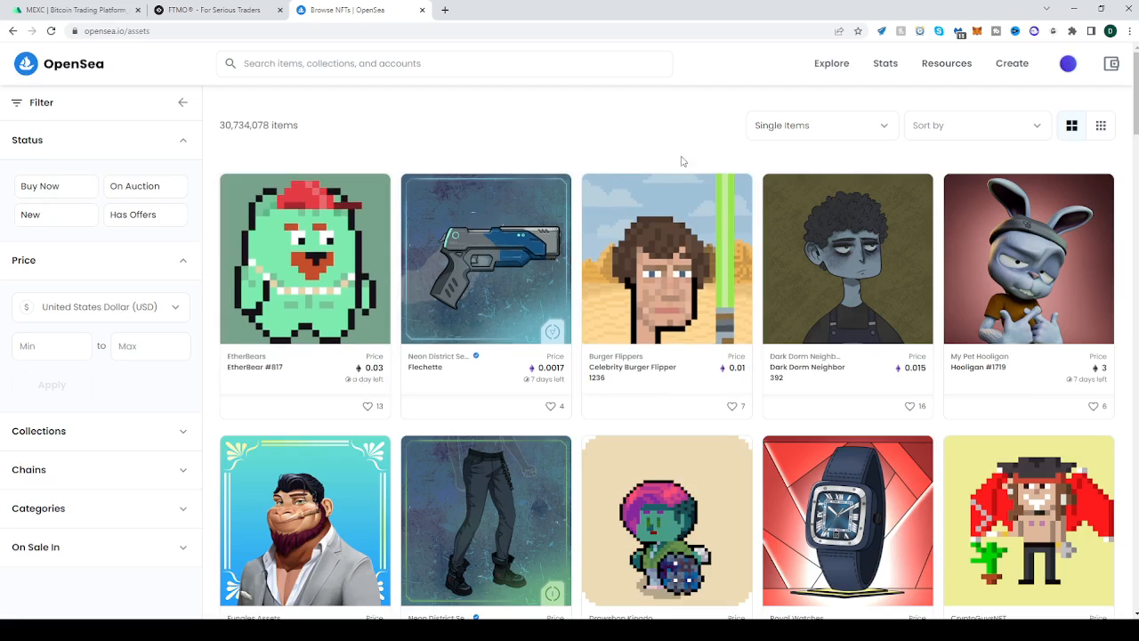
{"action": "mouse_move", "coordinate": [666, 151]}
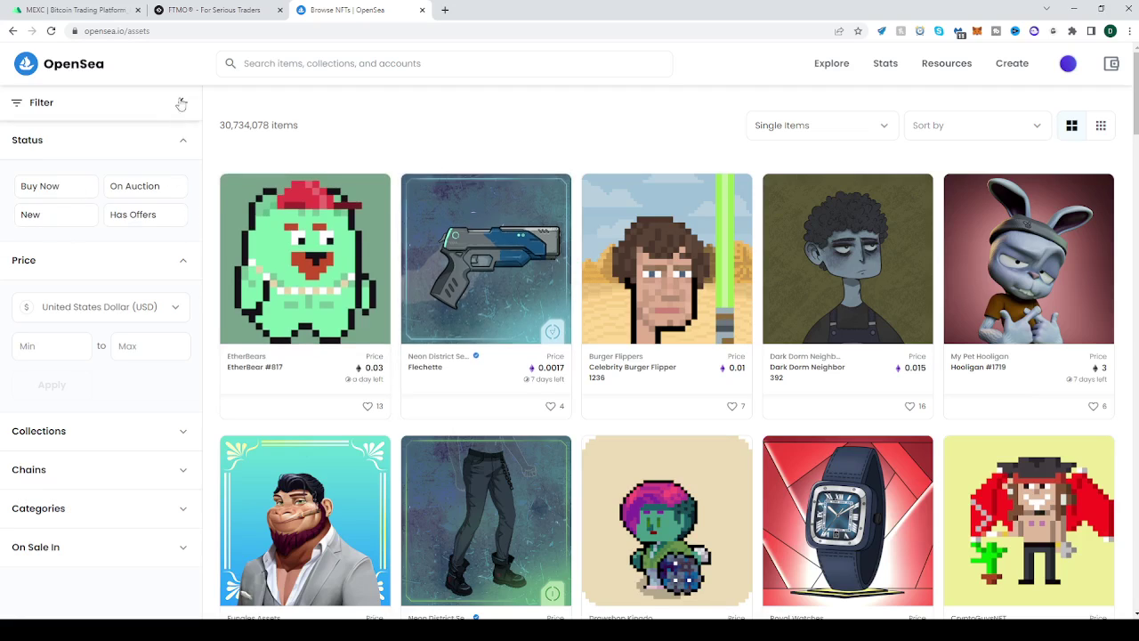
Limit the Explore results to Buy Now listings, about 2.35 million items.
{"action": "left_click", "coordinate": [44, 187]}
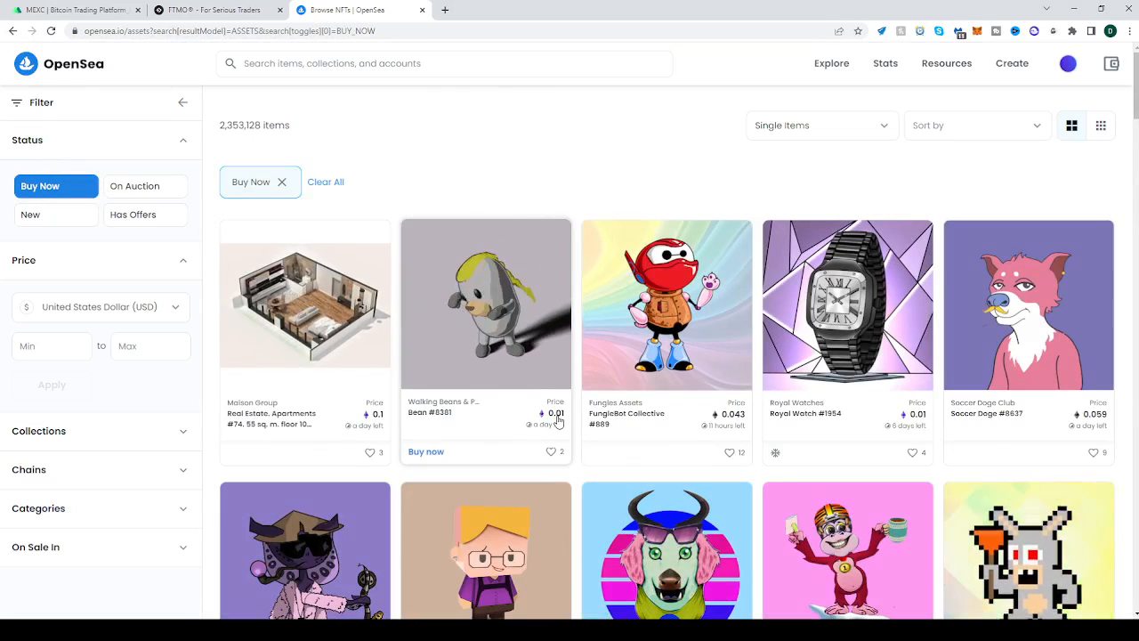
{"action": "mouse_move", "coordinate": [525, 335]}
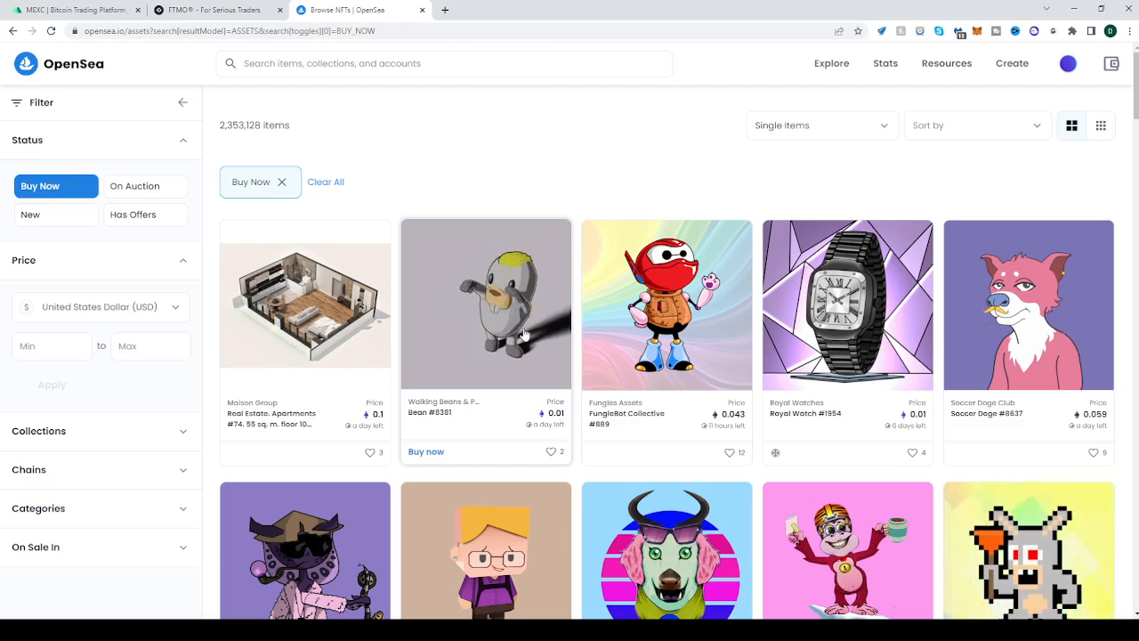
View the Bean #8381 NFT page with its 0.01 ETH Buy Now price.
{"action": "left_click", "coordinate": [484, 303]}
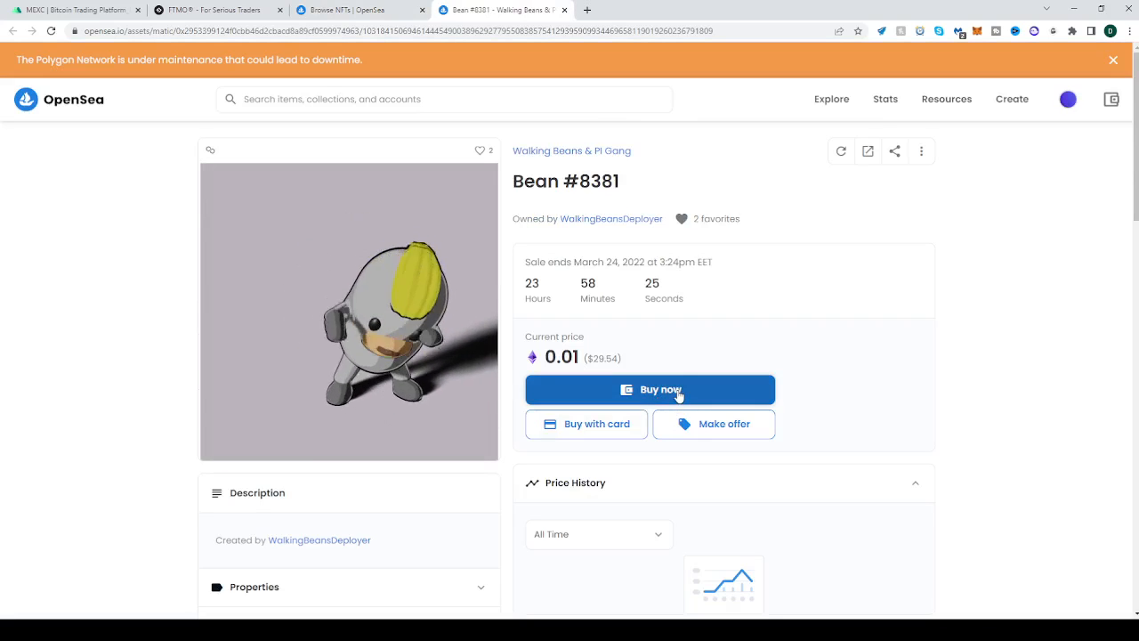
{"action": "mouse_move", "coordinate": [701, 423]}
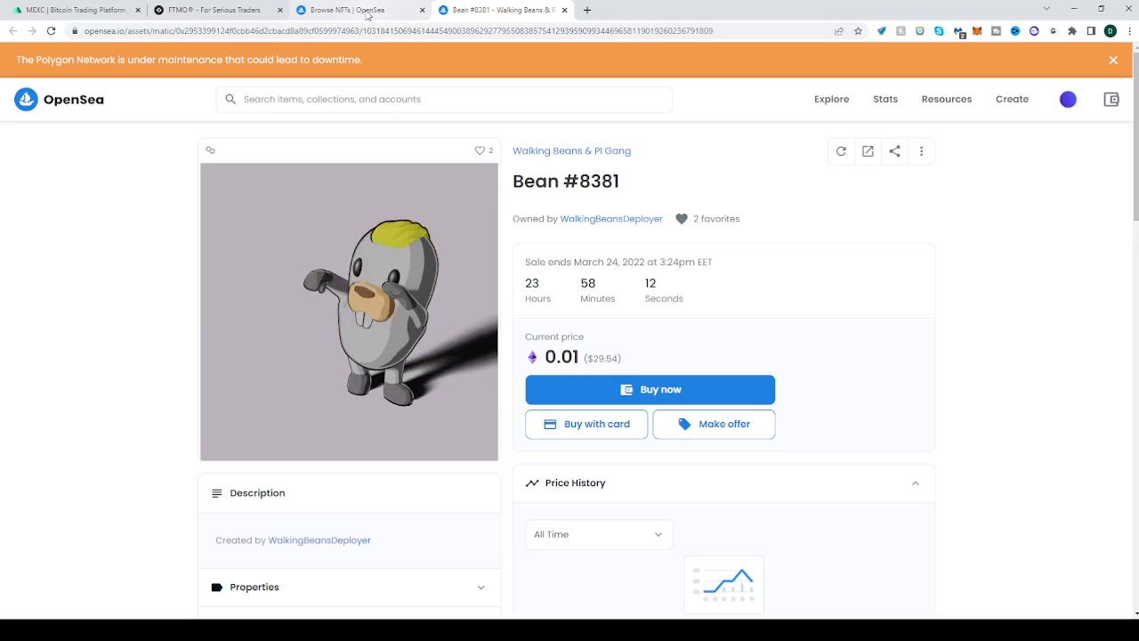
Swap the Buy Now filter for On Auction (11,453 items) and peek at the Sacred Skull auction item.
{"action": "left_click", "coordinate": [347, 11]}
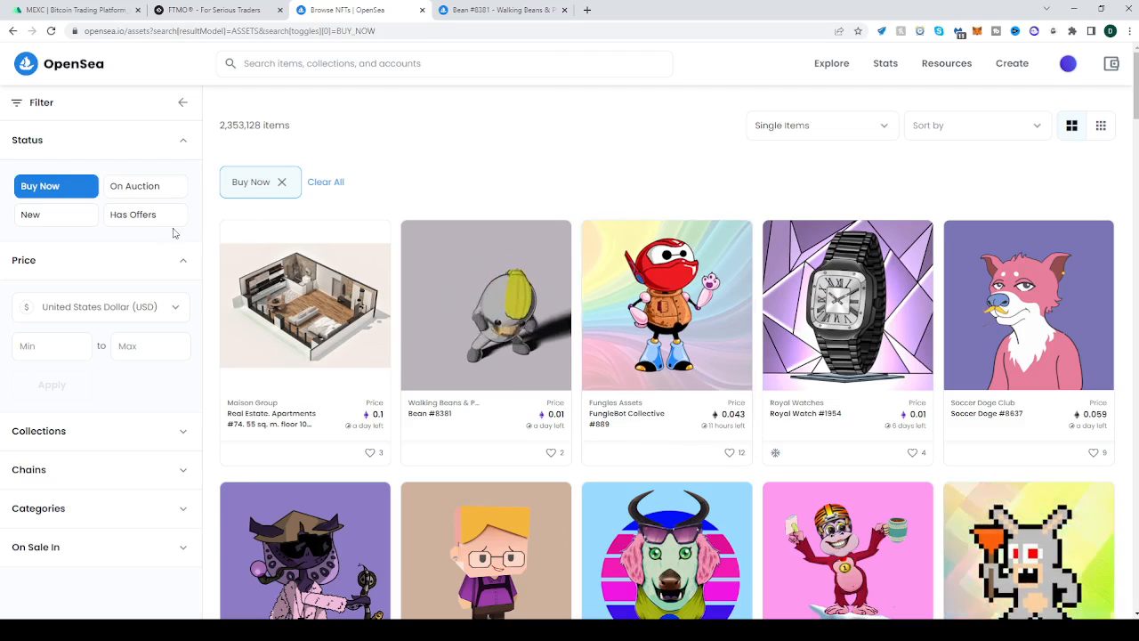
{"action": "left_click", "coordinate": [135, 187]}
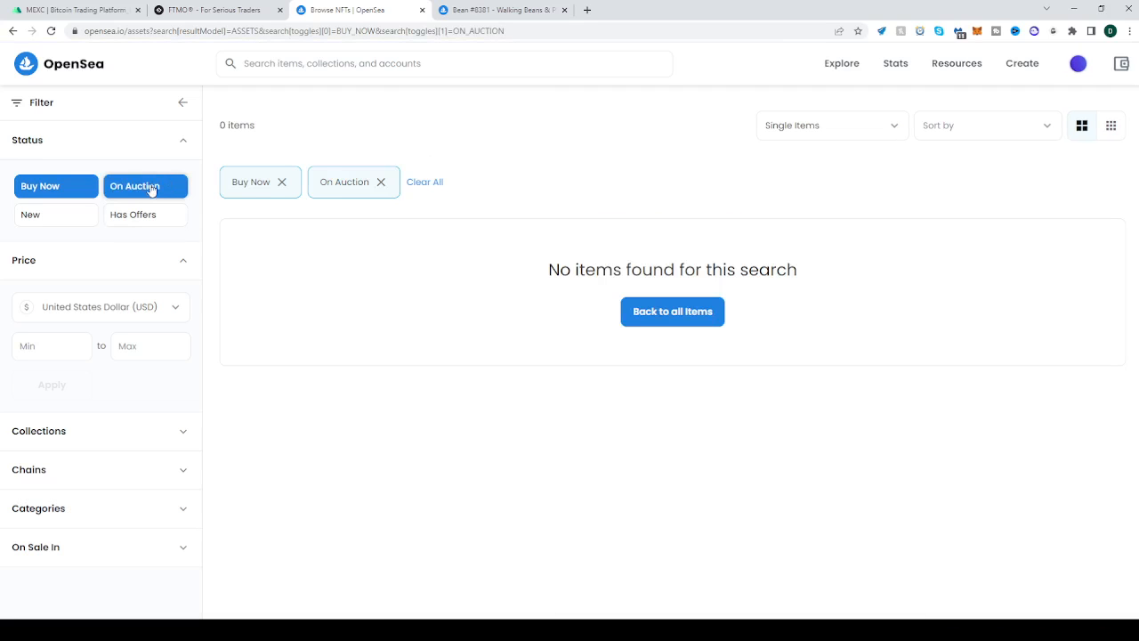
{"action": "left_click", "coordinate": [386, 182]}
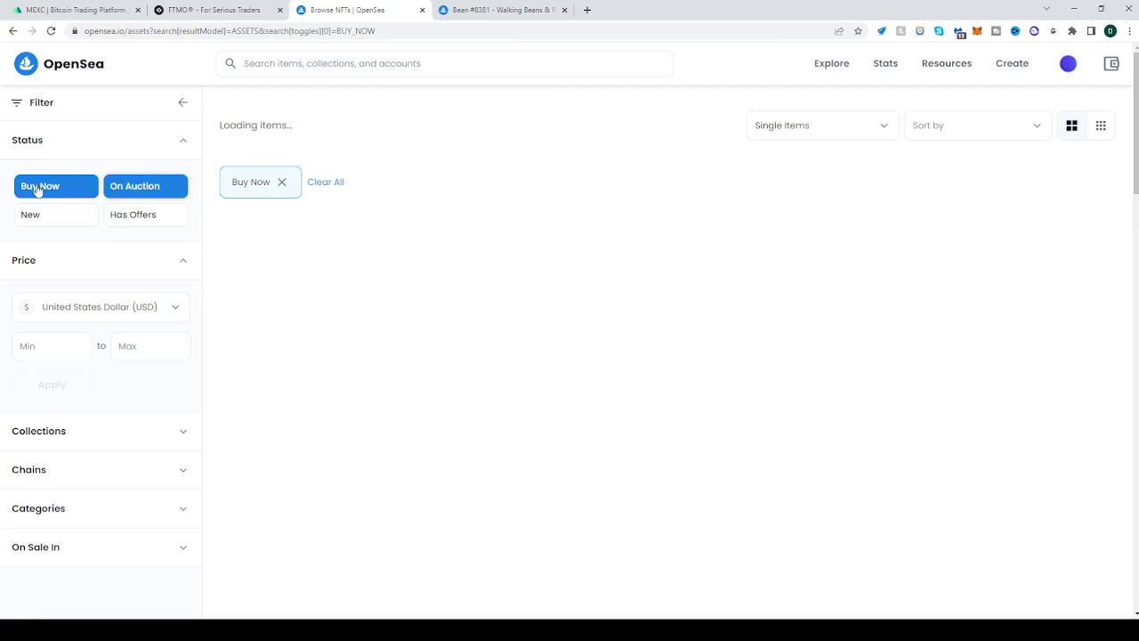
{"action": "left_click", "coordinate": [146, 187]}
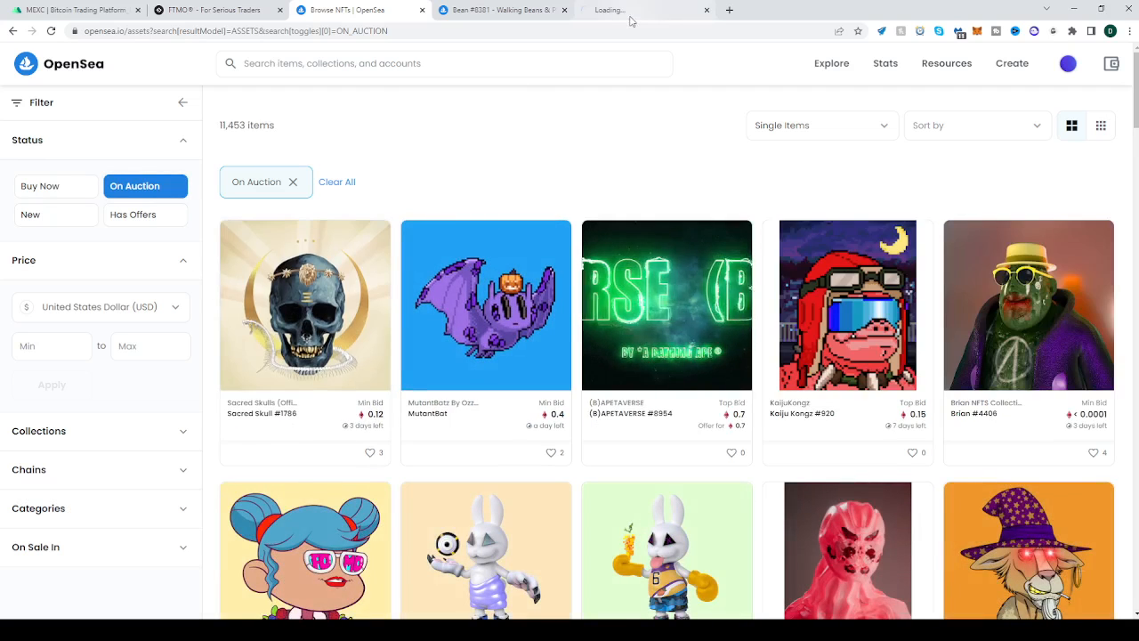
{"action": "left_click", "coordinate": [305, 304]}
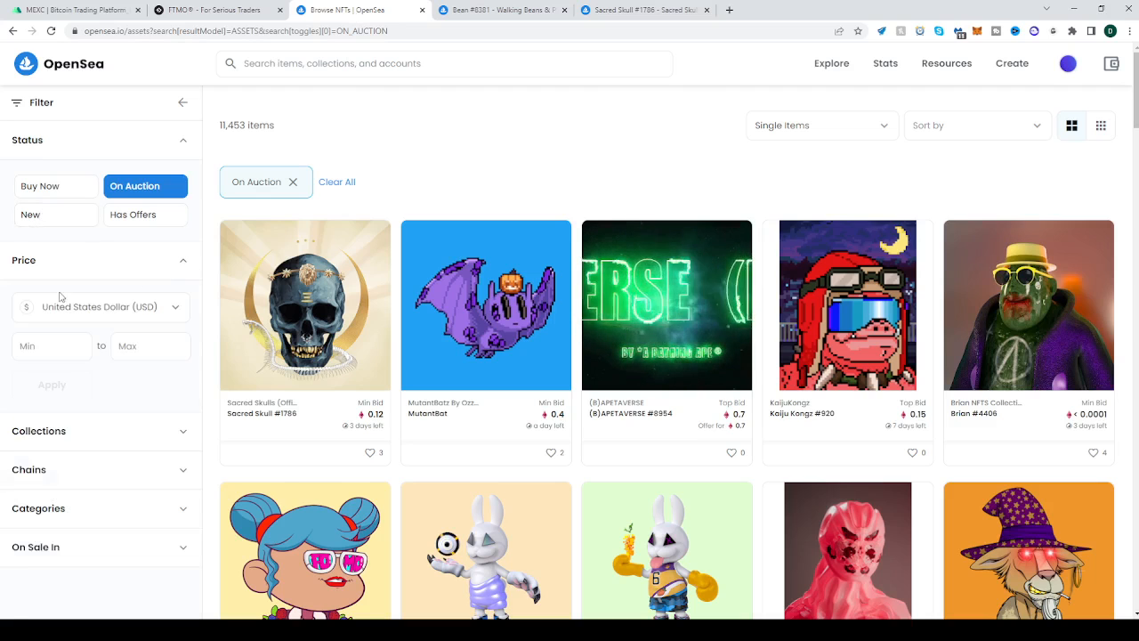
Price the listings in Ether (ETH) instead of US dollars and reach the Collections filter.
{"action": "left_click", "coordinate": [100, 306]}
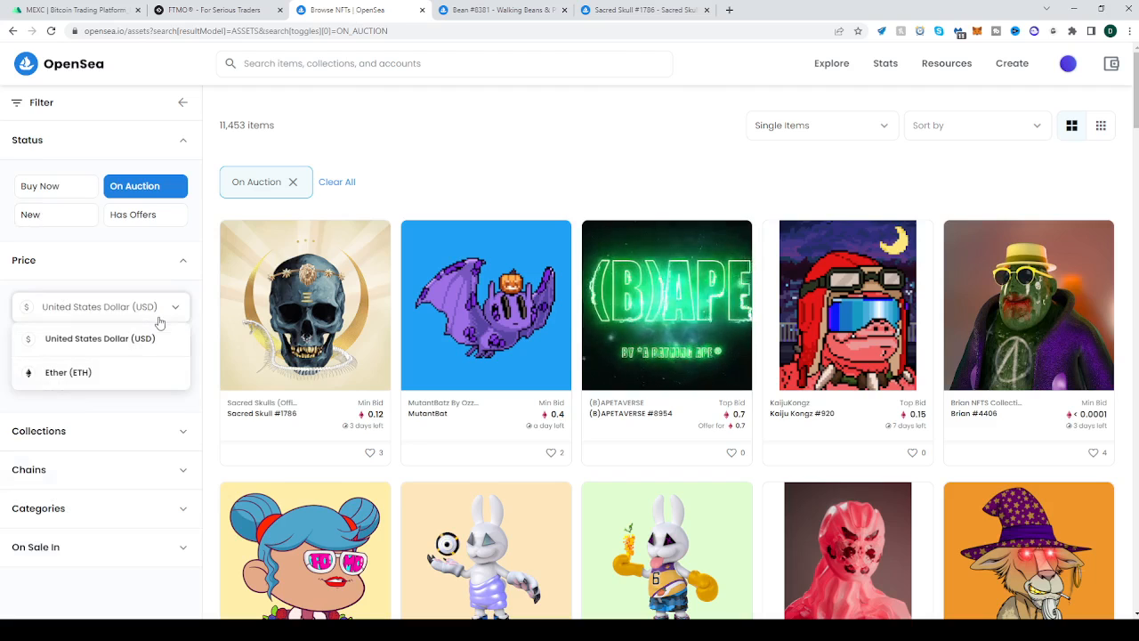
{"action": "left_click", "coordinate": [67, 372]}
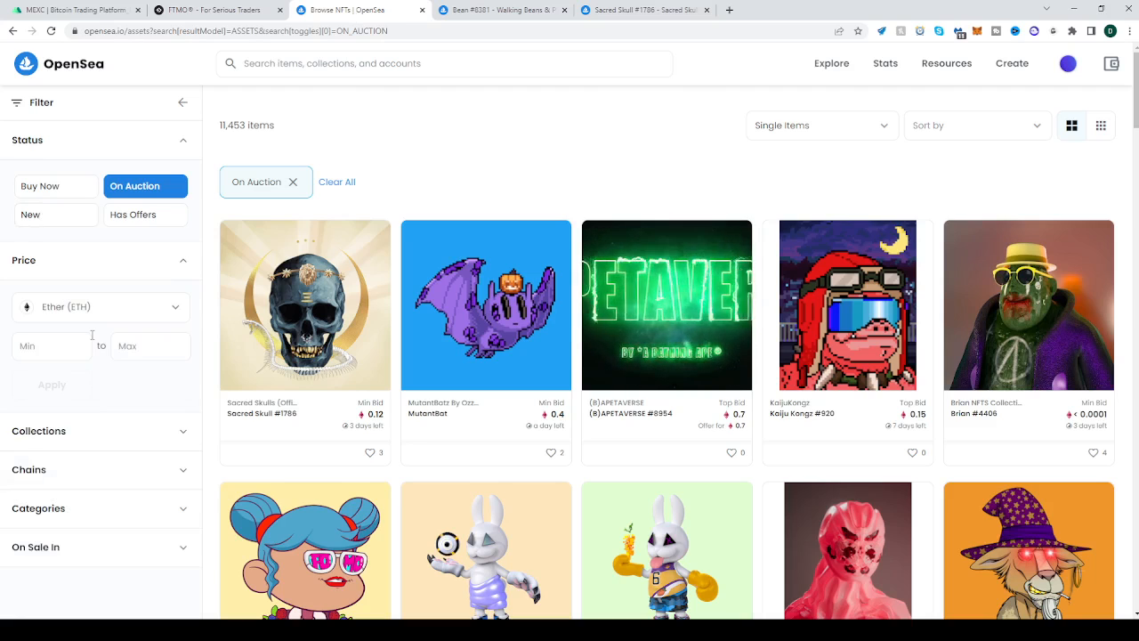
{"action": "scroll", "scroll_direction": "down", "scroll_amount": 3}
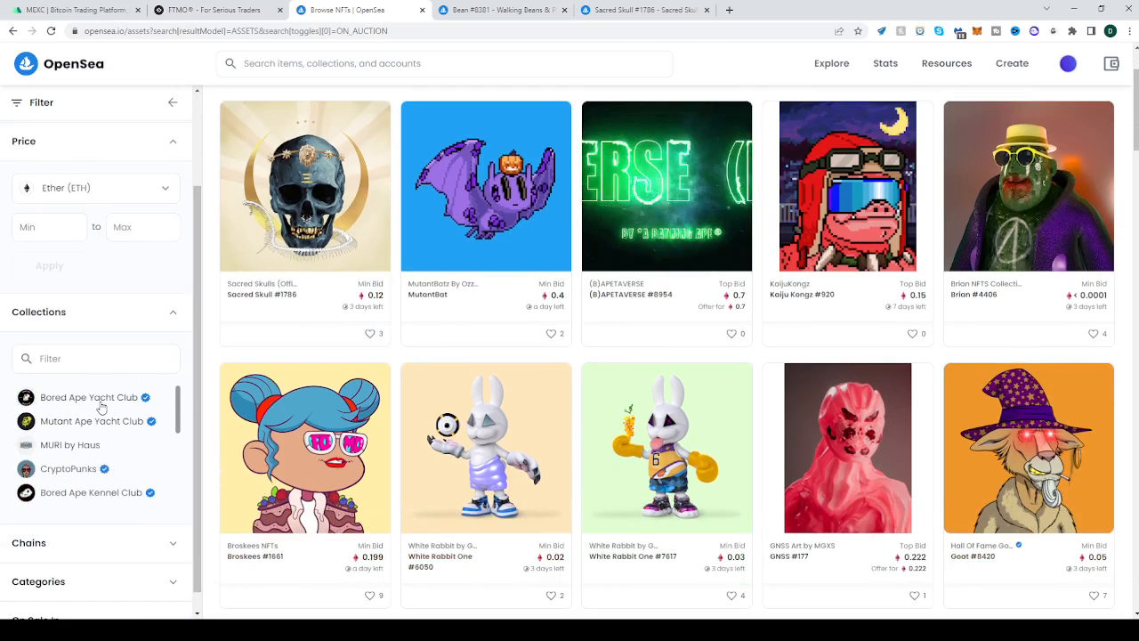
Apply and remove the Bored Ape Yacht Club filter, then expand Chains showing Ethereum, Polygon and Klaytn.
{"action": "left_click", "coordinate": [89, 397]}
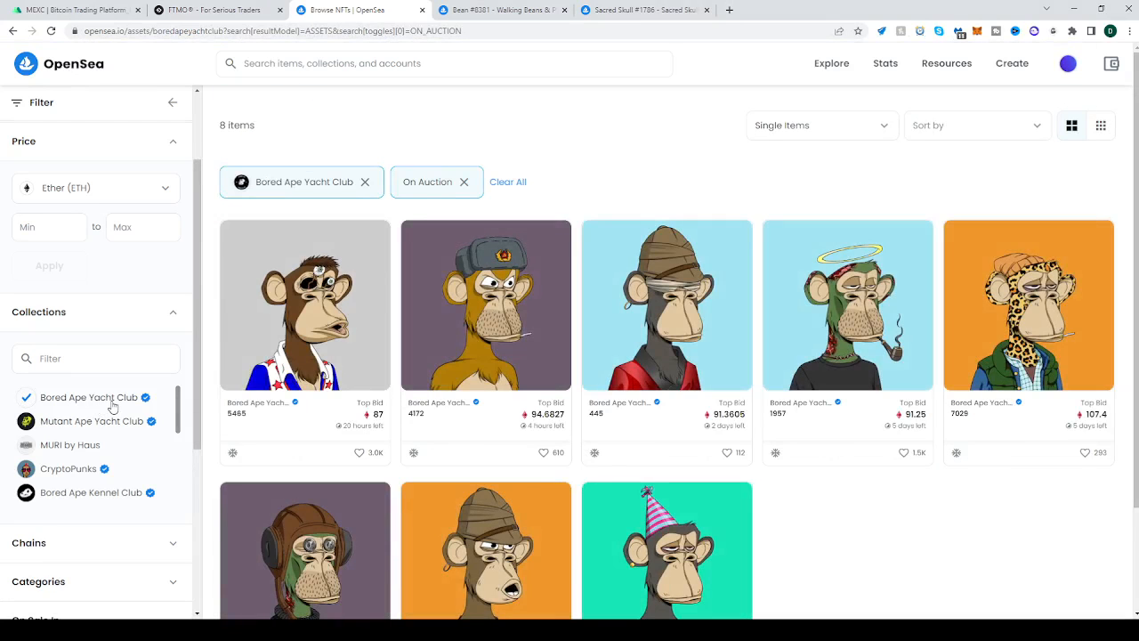
{"action": "left_click", "coordinate": [363, 181]}
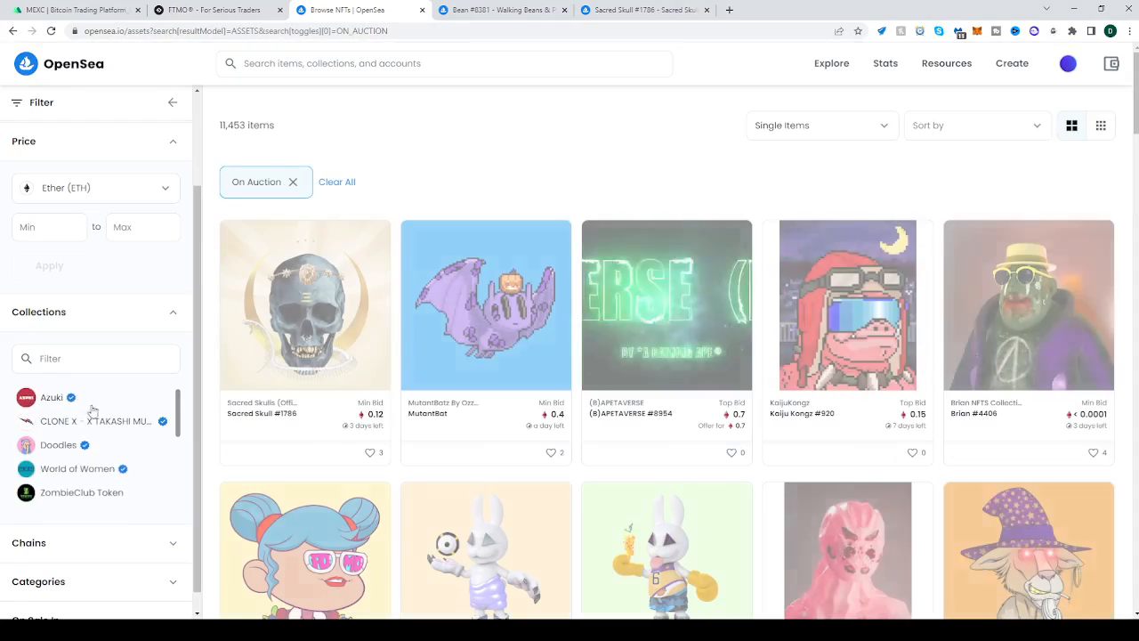
{"action": "scroll", "scroll_direction": "down", "scroll_amount": 3}
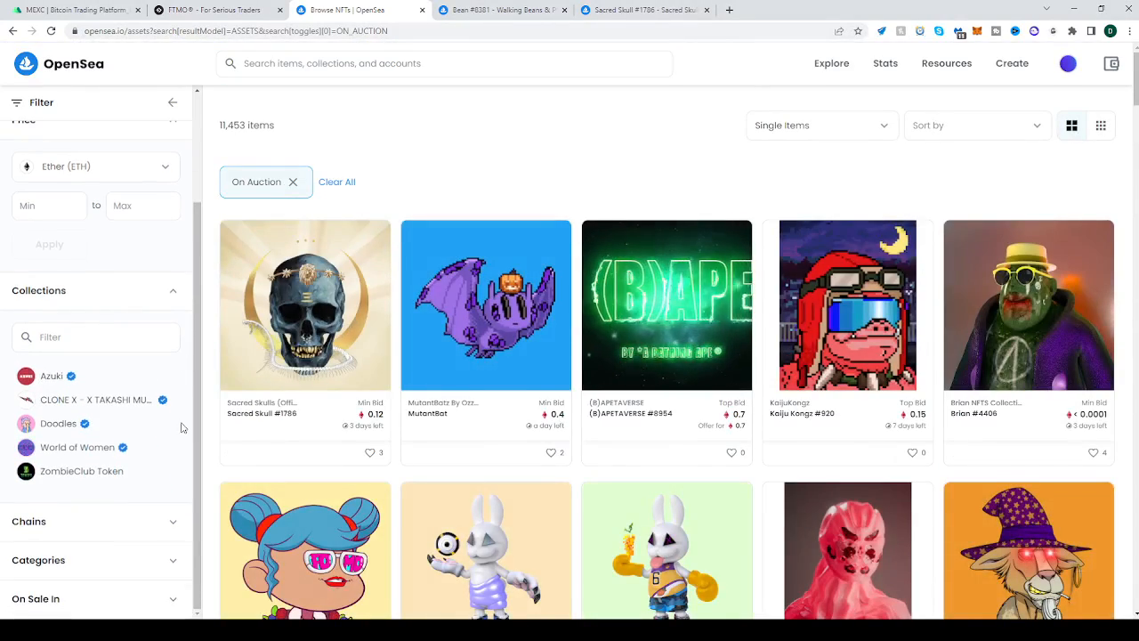
{"action": "scroll", "scroll_direction": "down", "scroll_amount": 3}
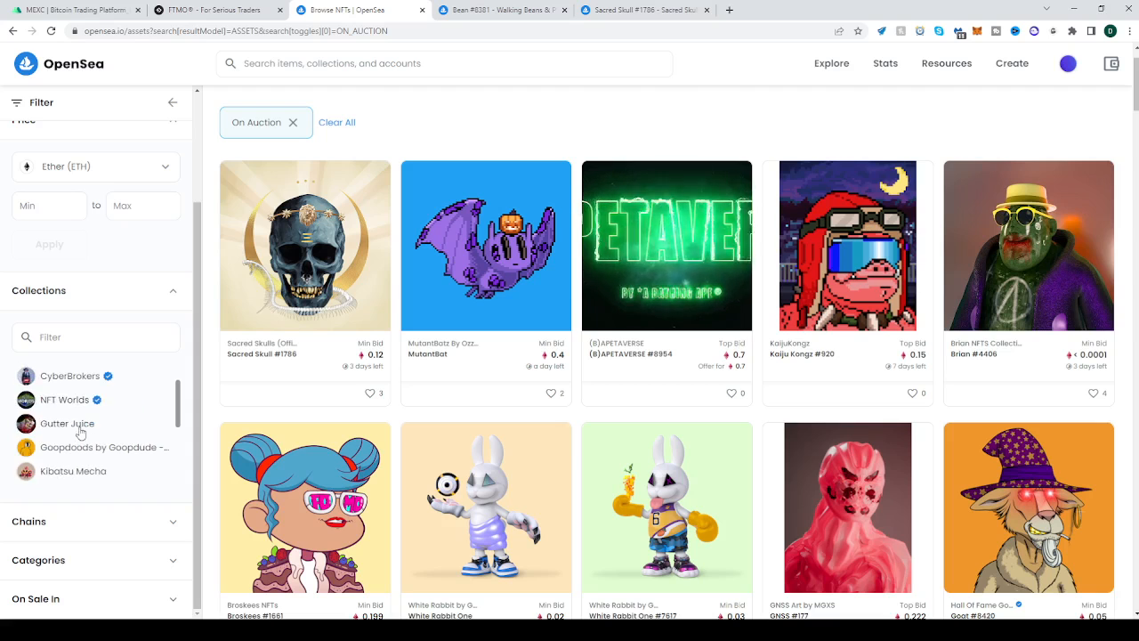
{"action": "scroll", "scroll_direction": "down", "scroll_amount": 3}
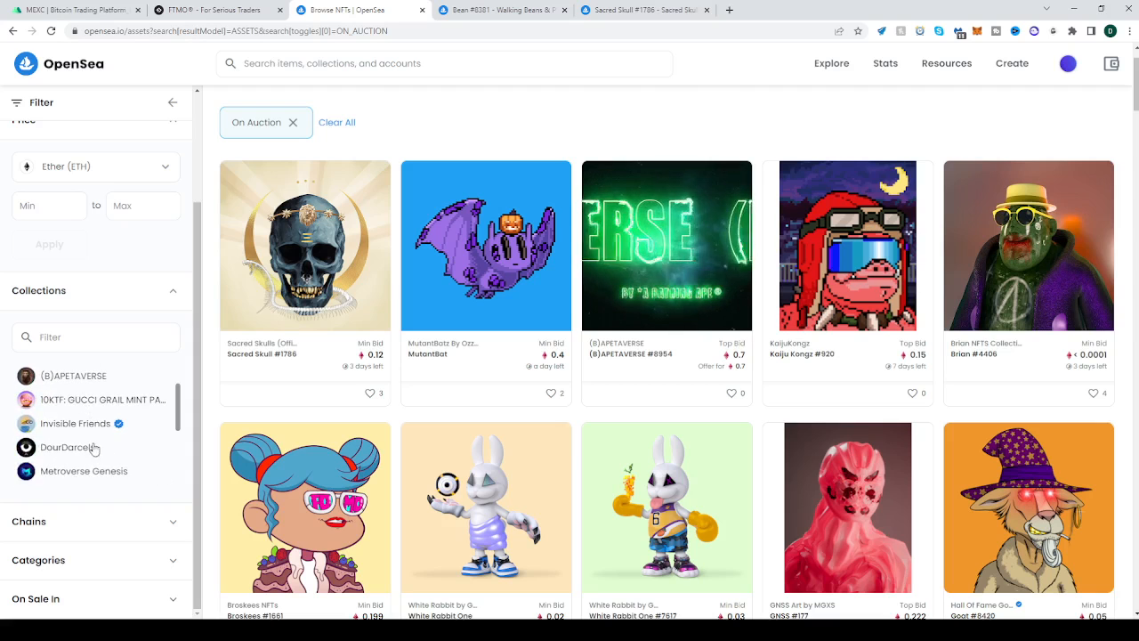
{"action": "scroll", "scroll_direction": "down", "scroll_amount": 3}
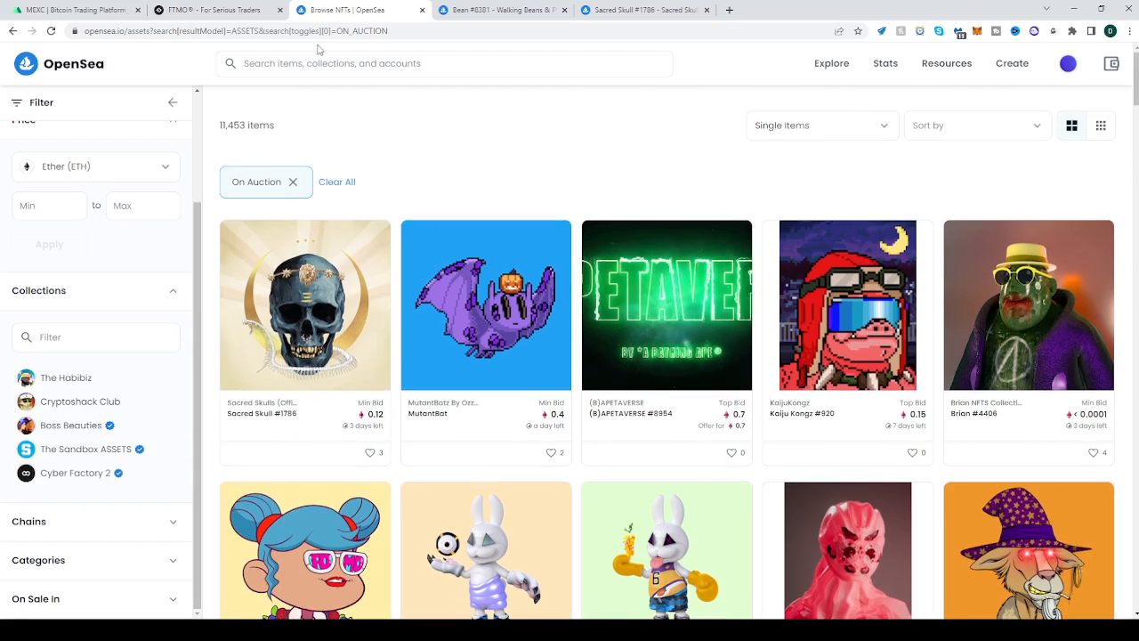
{"action": "left_click", "coordinate": [453, 64]}
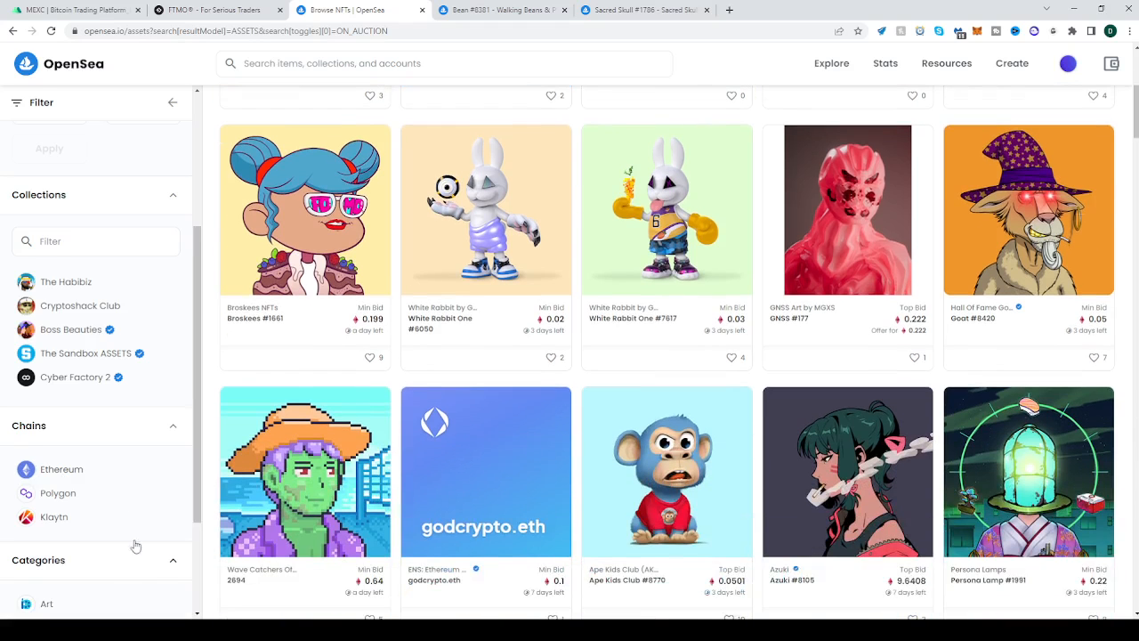
Tick ETH and WETH under On Sale In, leaving about 11,371 auction items.
{"action": "scroll", "scroll_direction": "down", "scroll_amount": 3}
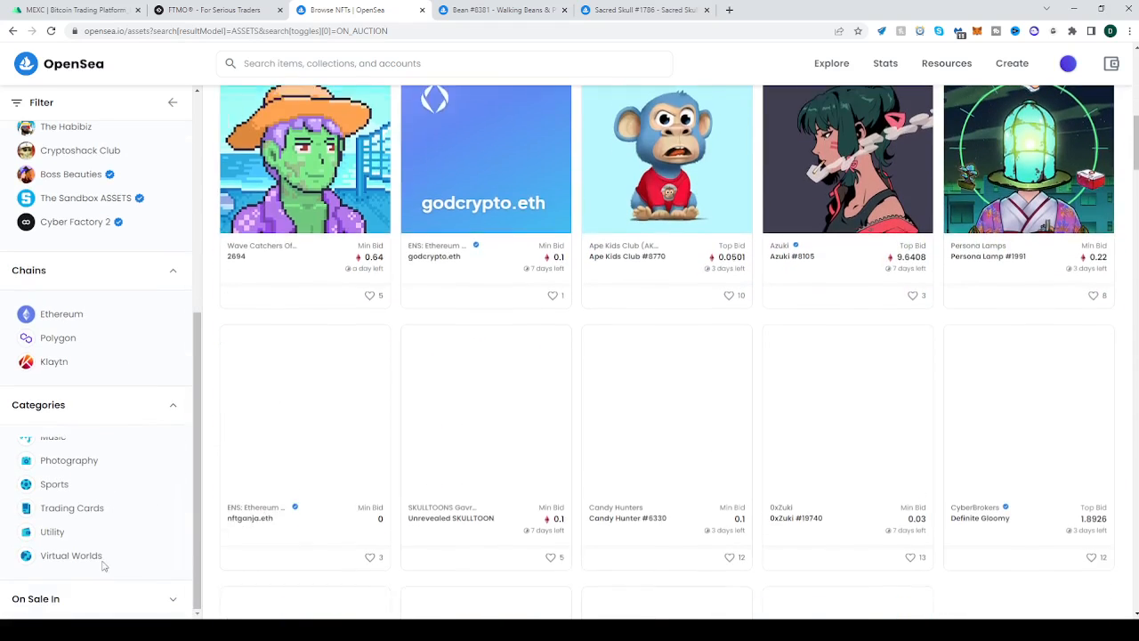
{"action": "scroll", "scroll_direction": "down", "scroll_amount": 3}
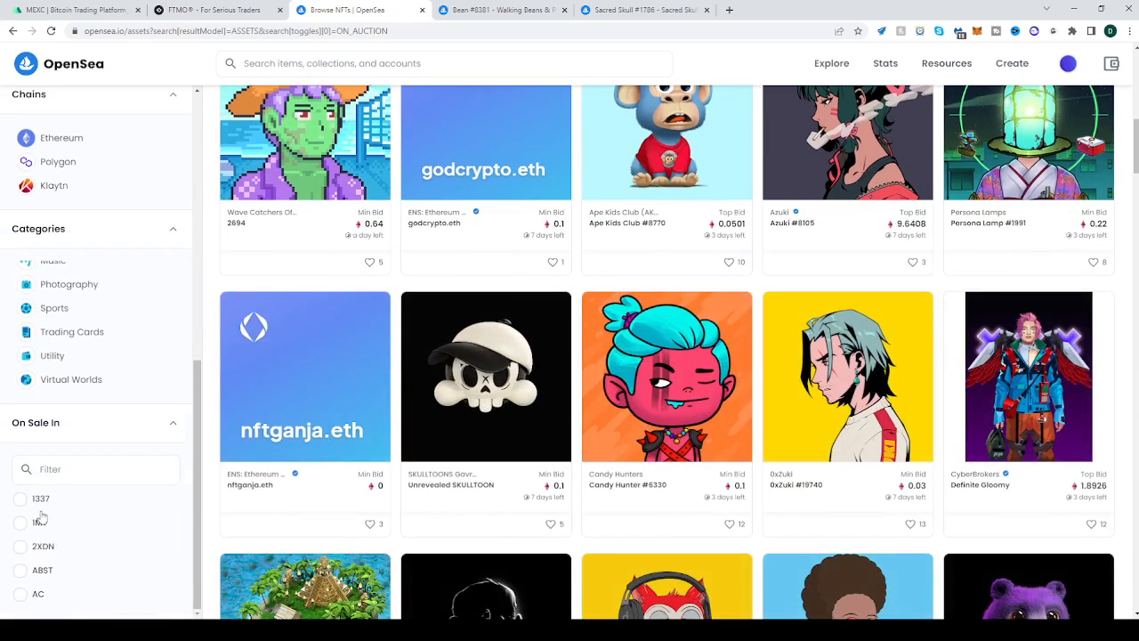
{"action": "left_click", "coordinate": [20, 499]}
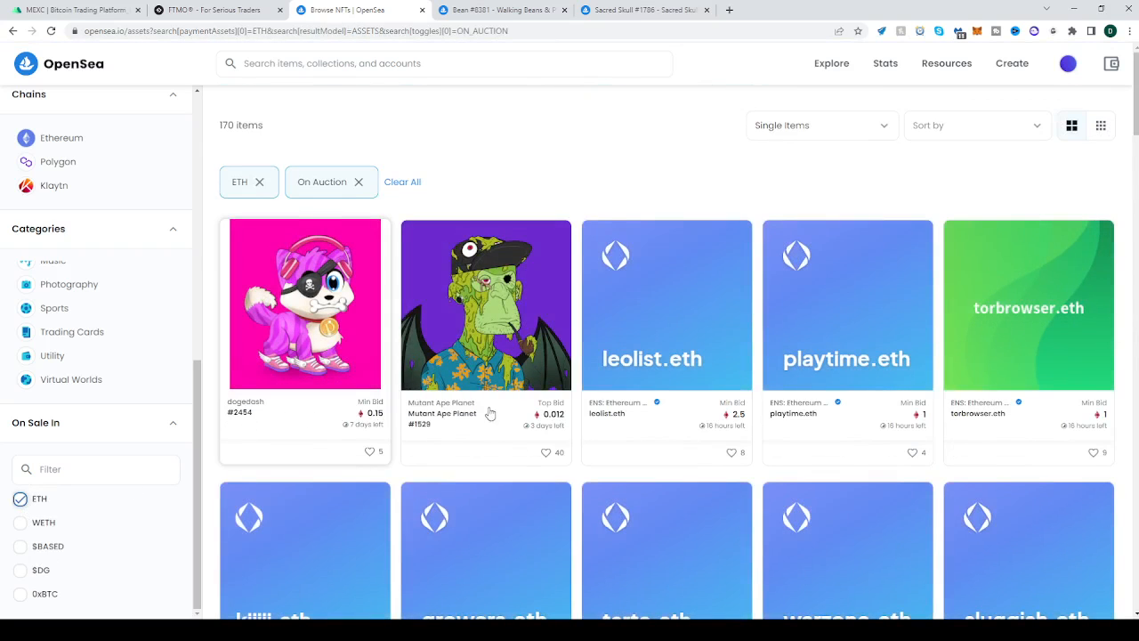
{"action": "mouse_move", "coordinate": [24, 531]}
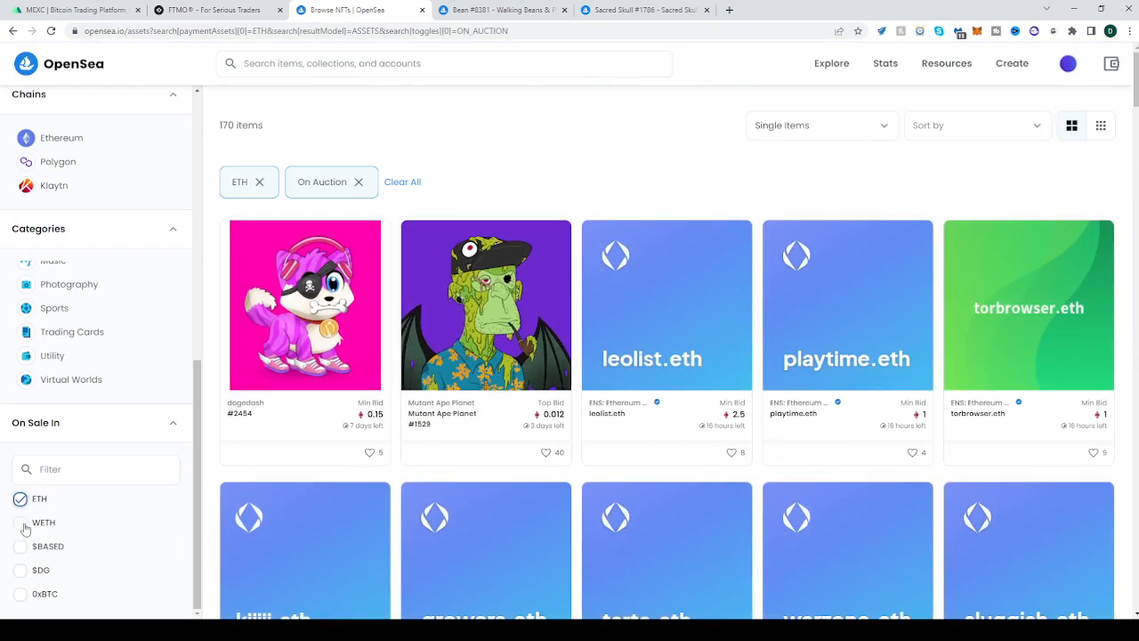
{"action": "left_click", "coordinate": [21, 523]}
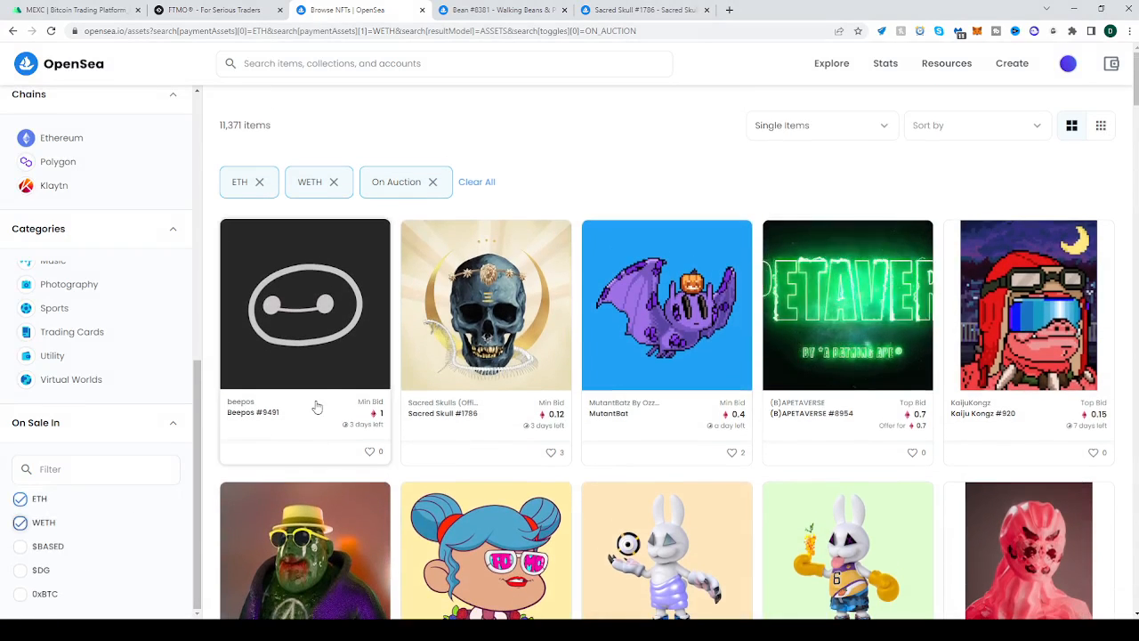
{"action": "mouse_move", "coordinate": [82, 578]}
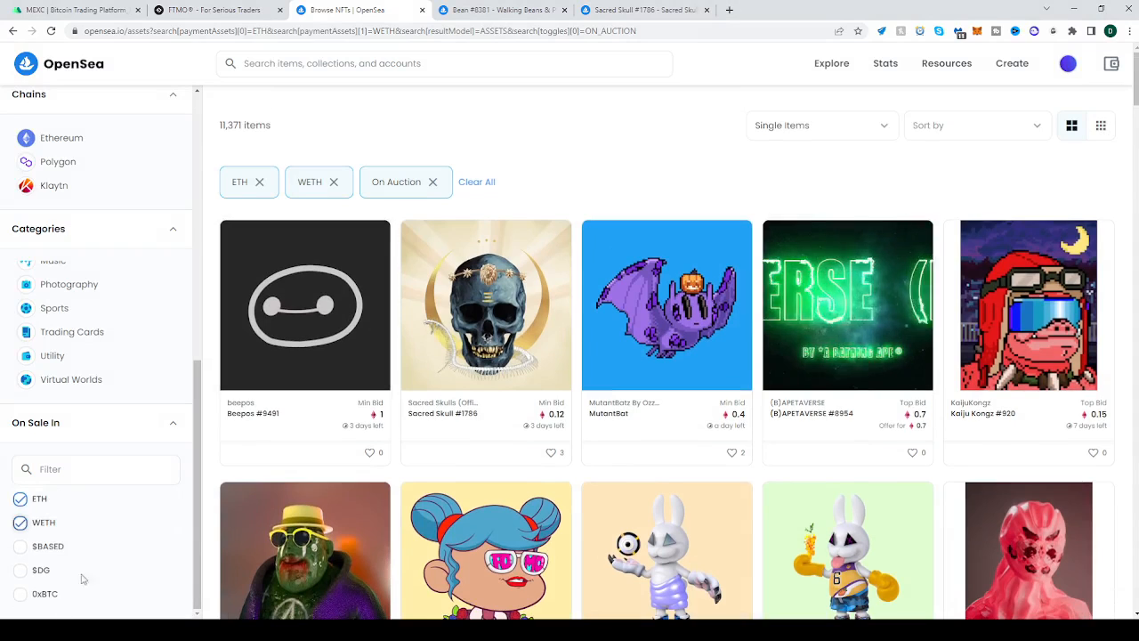